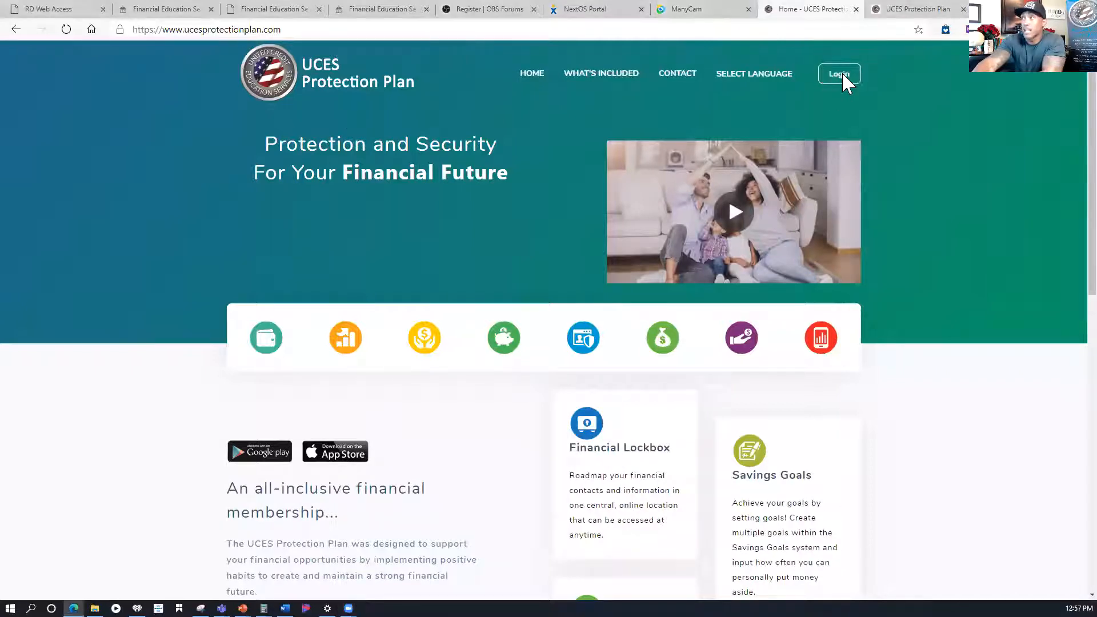
Step: Log in to the UCES member account with the saved credentials to reach the welcome page
{"action": "left_click", "coordinate": [838, 73]}
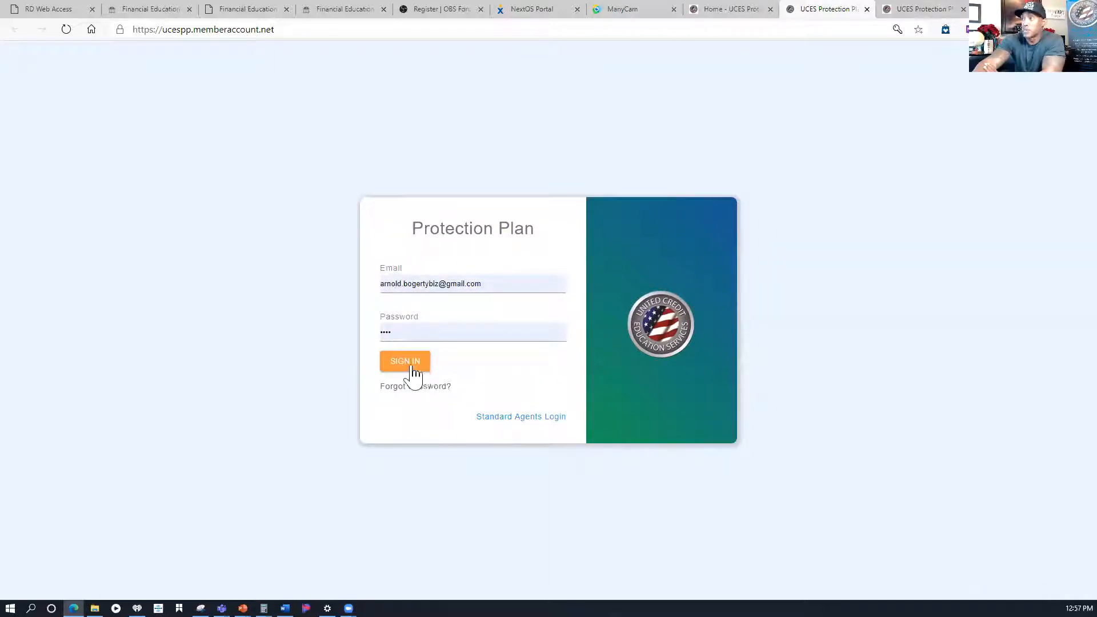
{"action": "left_click", "coordinate": [404, 361]}
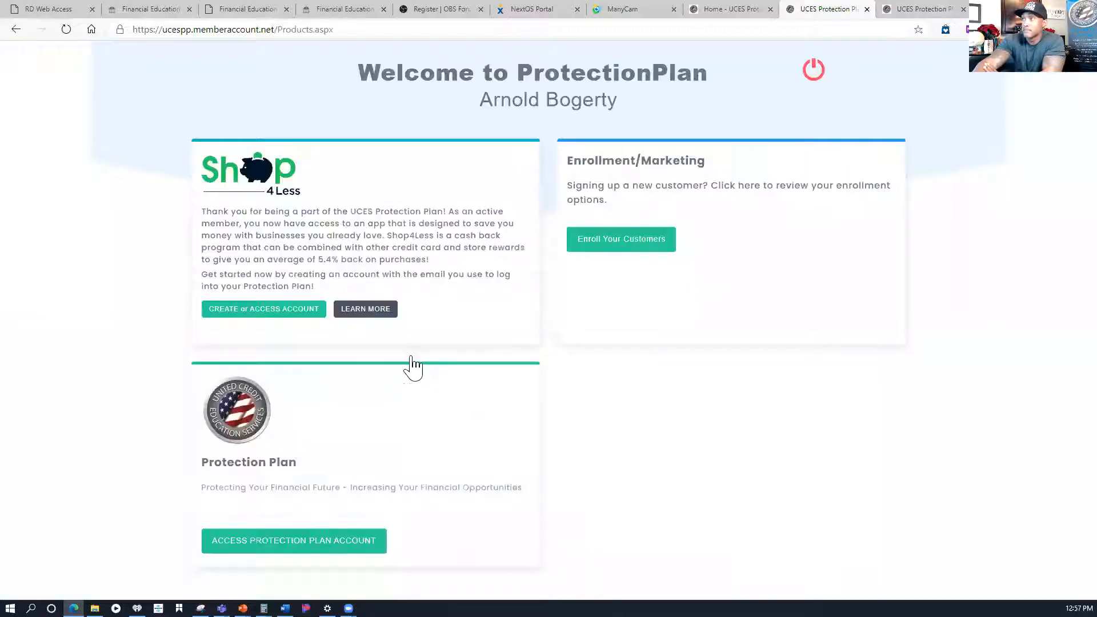
{"action": "mouse_move", "coordinate": [412, 362]}
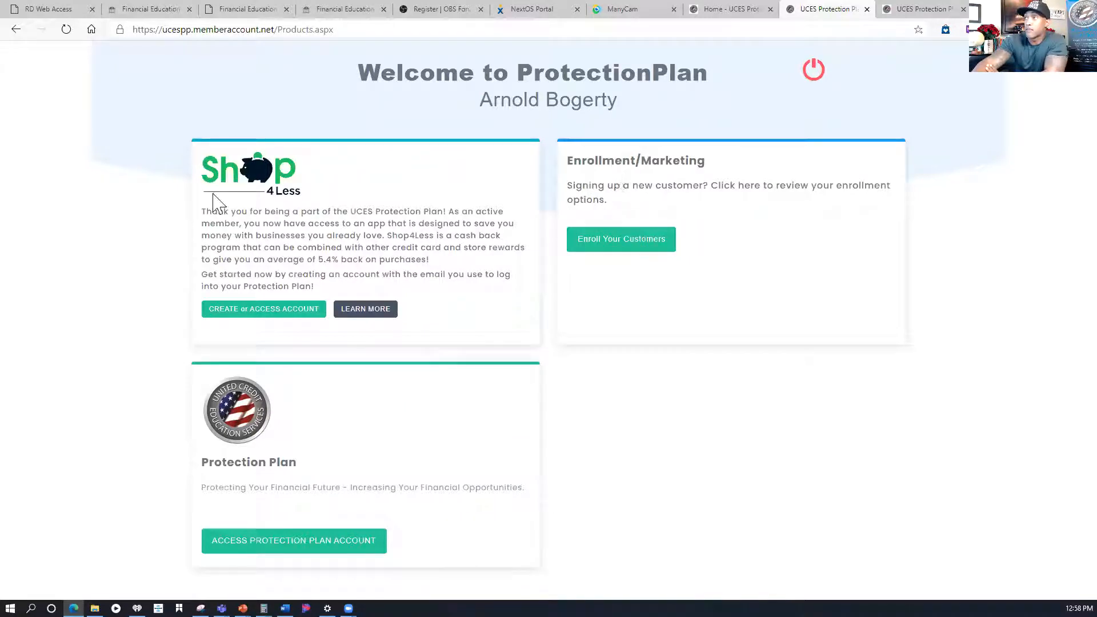
{"action": "mouse_move", "coordinate": [262, 204]}
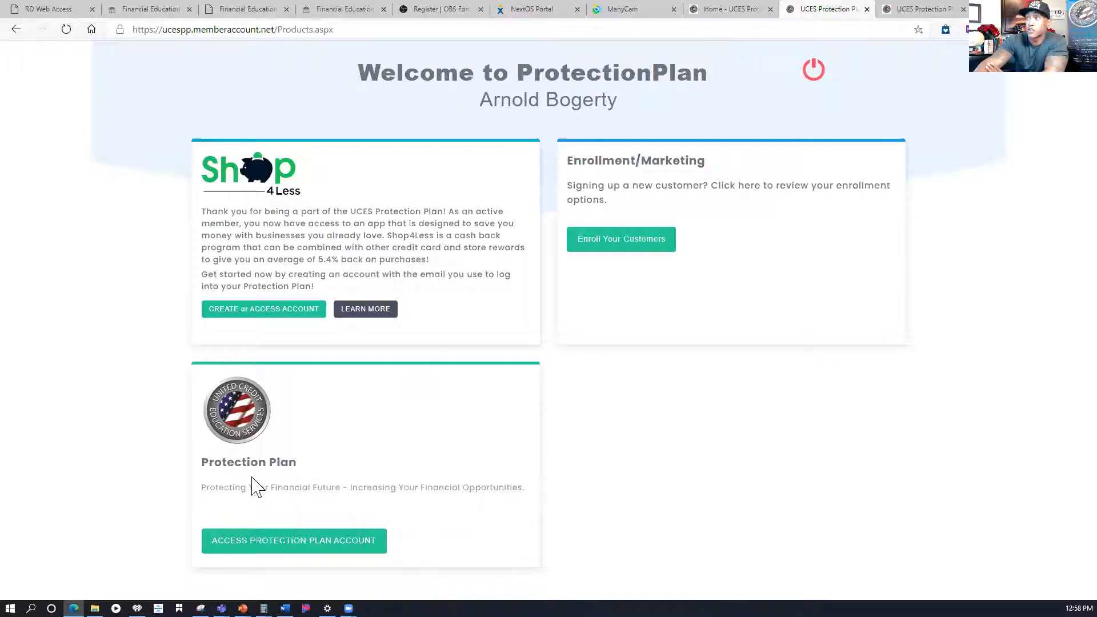
{"action": "mouse_move", "coordinate": [613, 252]}
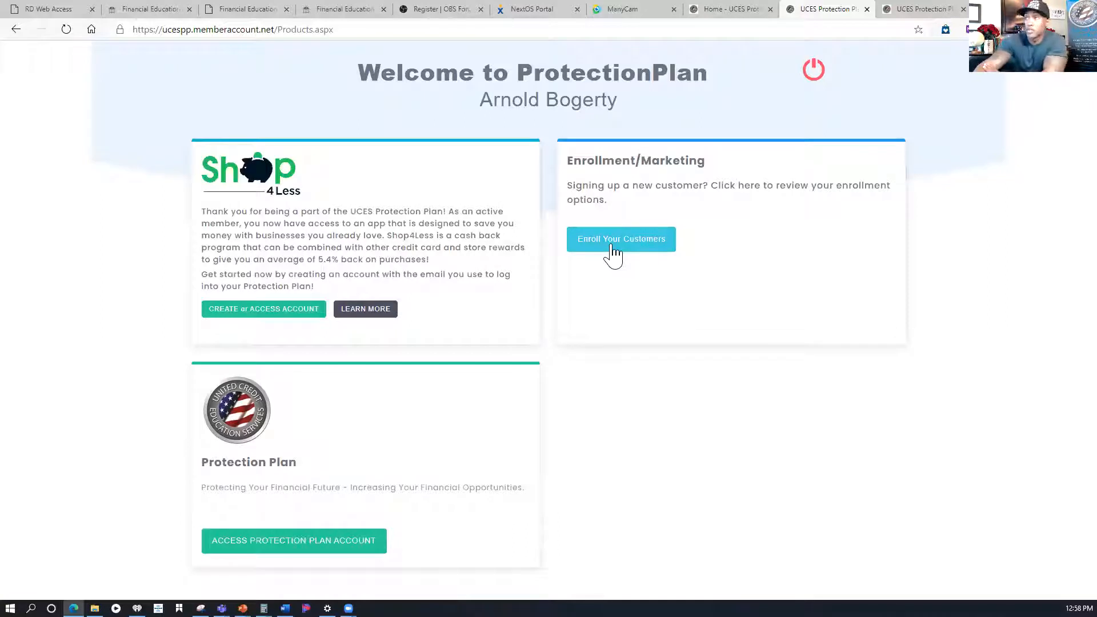
Step: Show the Enroll Your Customers links and open the $89 + $49 setup-fee enrollment form
{"action": "left_click", "coordinate": [621, 239]}
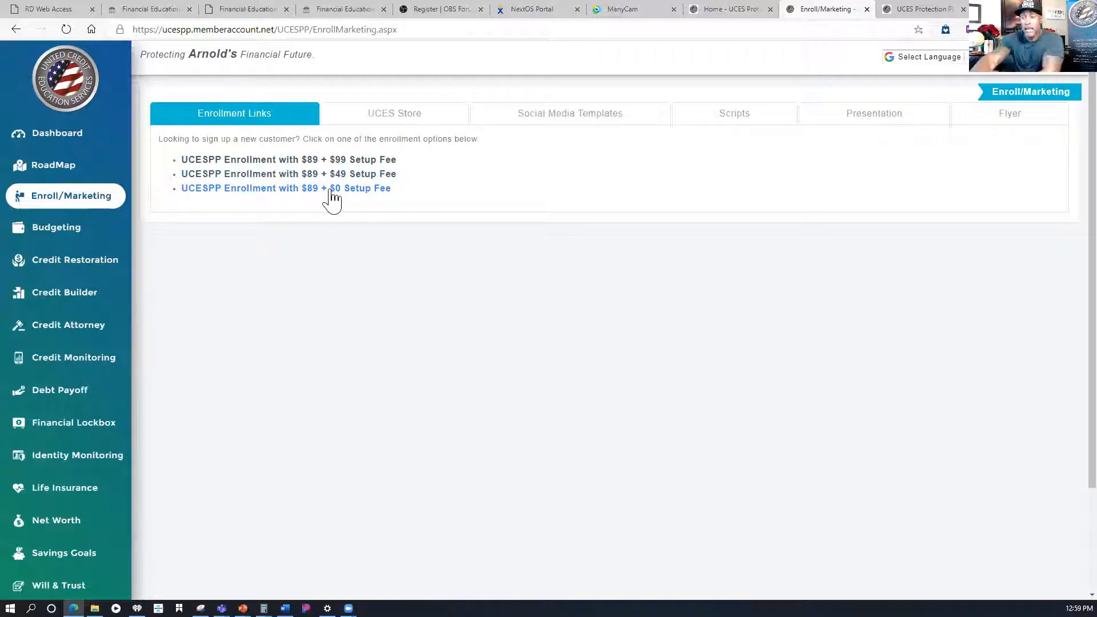
{"action": "mouse_move", "coordinate": [334, 211]}
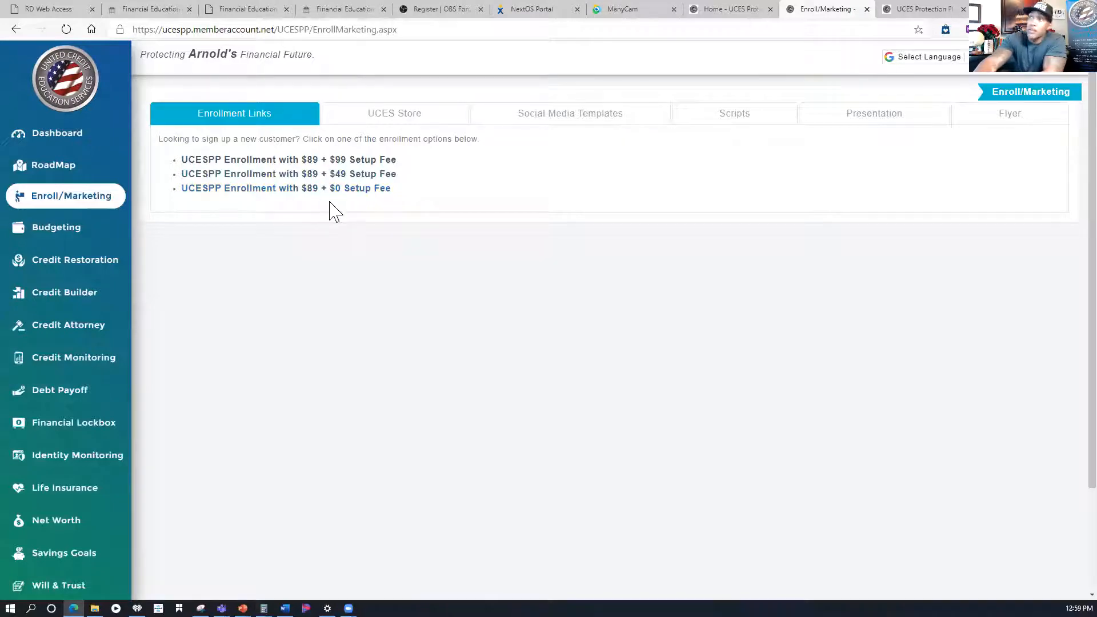
{"action": "mouse_move", "coordinate": [334, 197]}
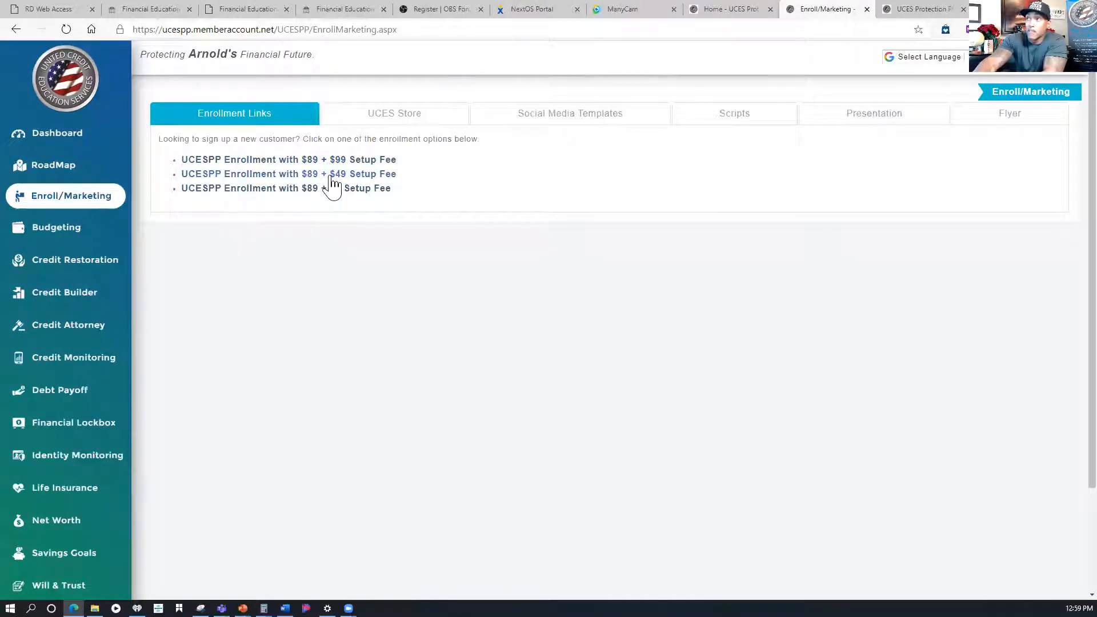
{"action": "left_click", "coordinate": [281, 174]}
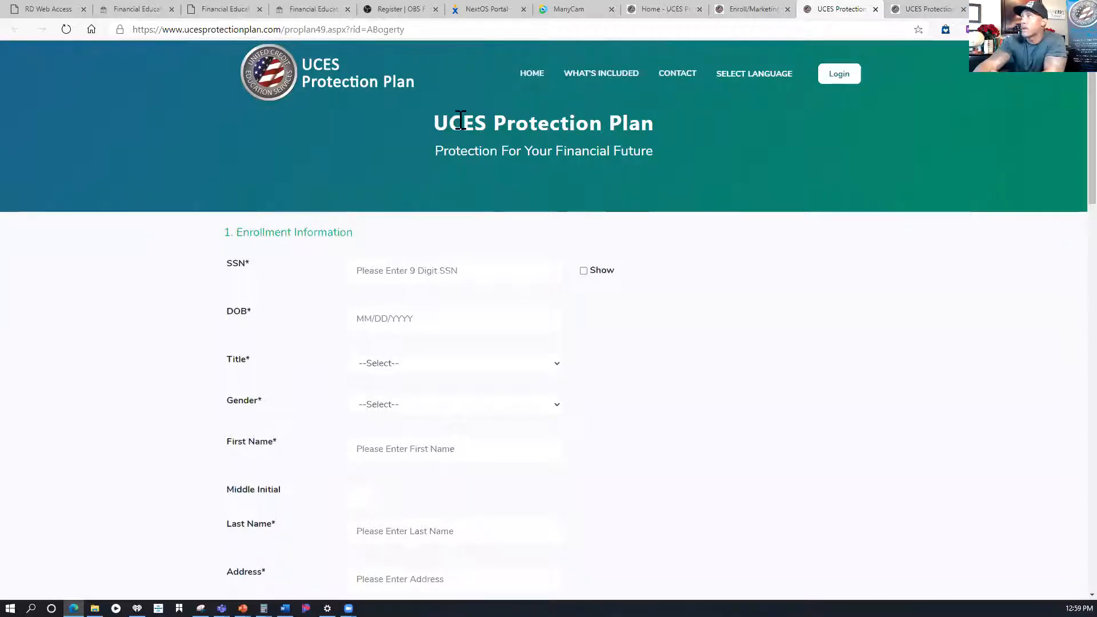
{"action": "mouse_move", "coordinate": [578, 98]}
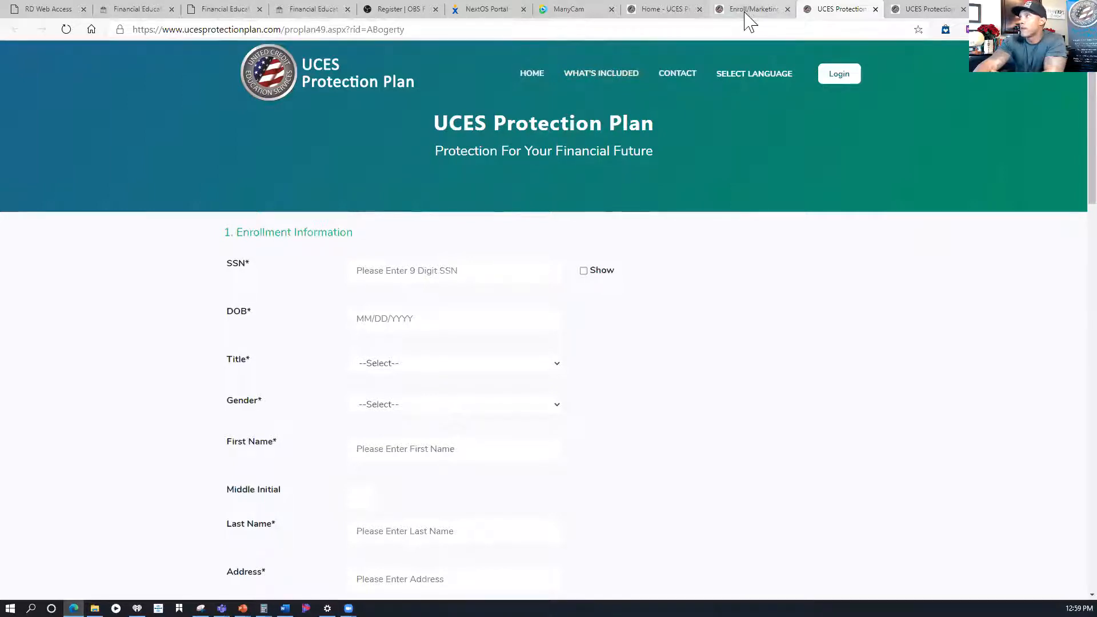
Step: Return to the enrollment links page, leaving the $49 setup-fee form open
{"action": "left_click", "coordinate": [752, 9]}
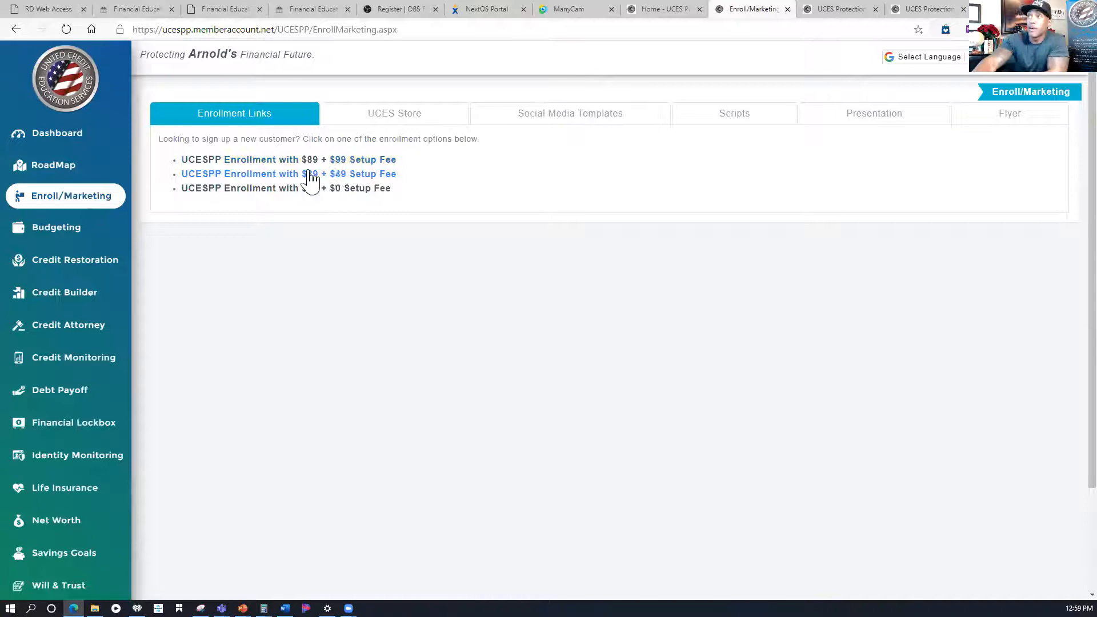
{"action": "mouse_move", "coordinate": [317, 197]}
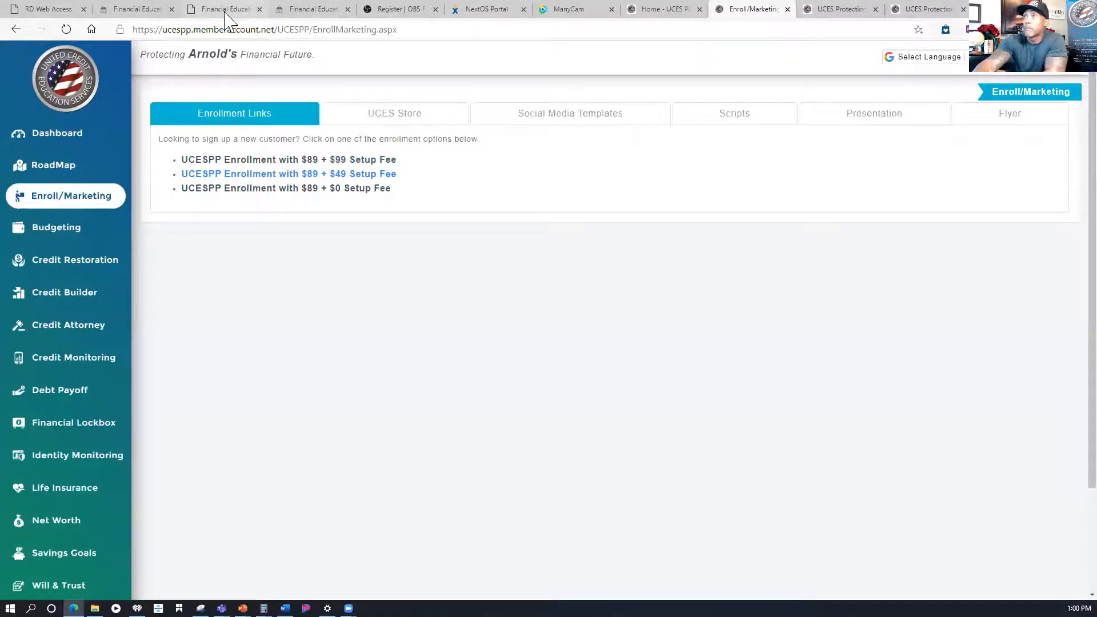
Step: Switch to the FES Business Office sign-in page with credentials already entered
{"action": "left_click", "coordinate": [223, 9]}
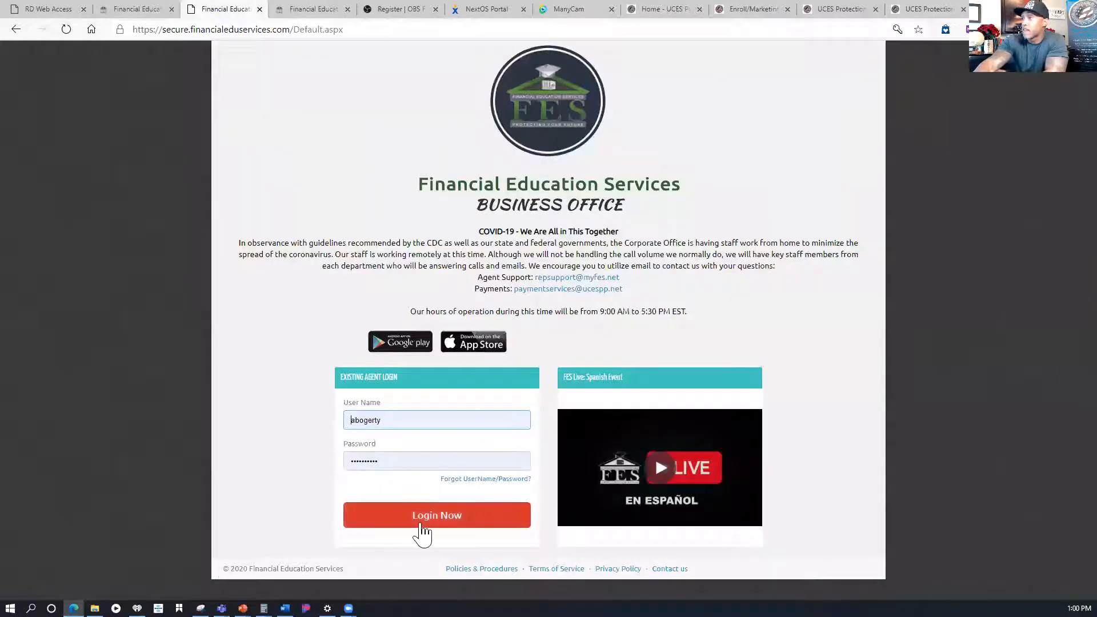
Step: Log in to the FES agent account with the filled-in credentials
{"action": "left_click", "coordinate": [436, 514]}
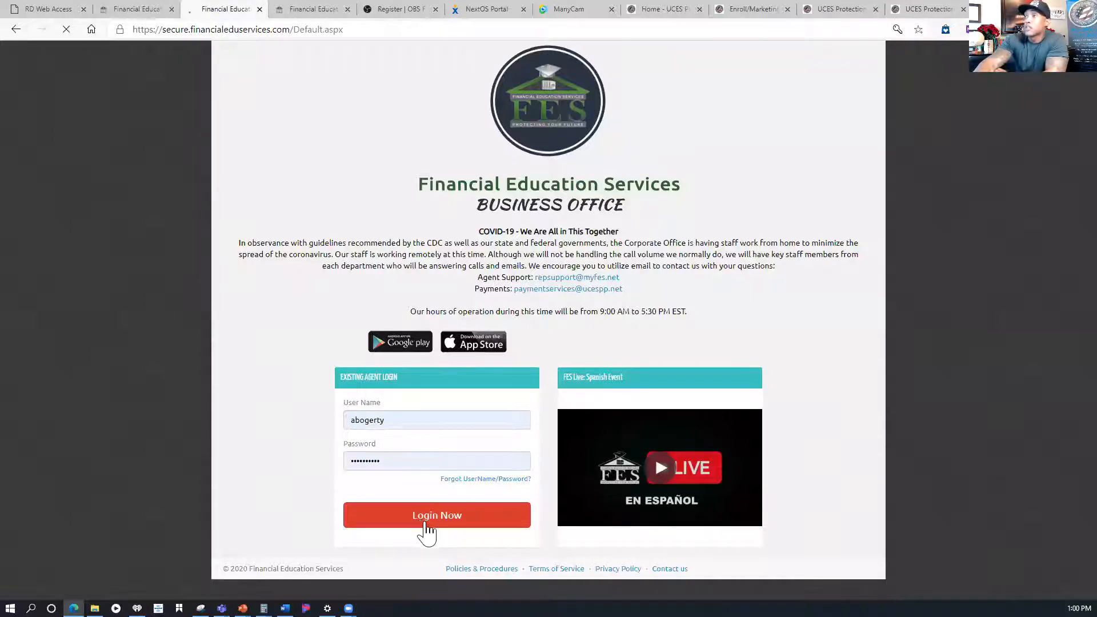
{"action": "left_click", "coordinate": [437, 515]}
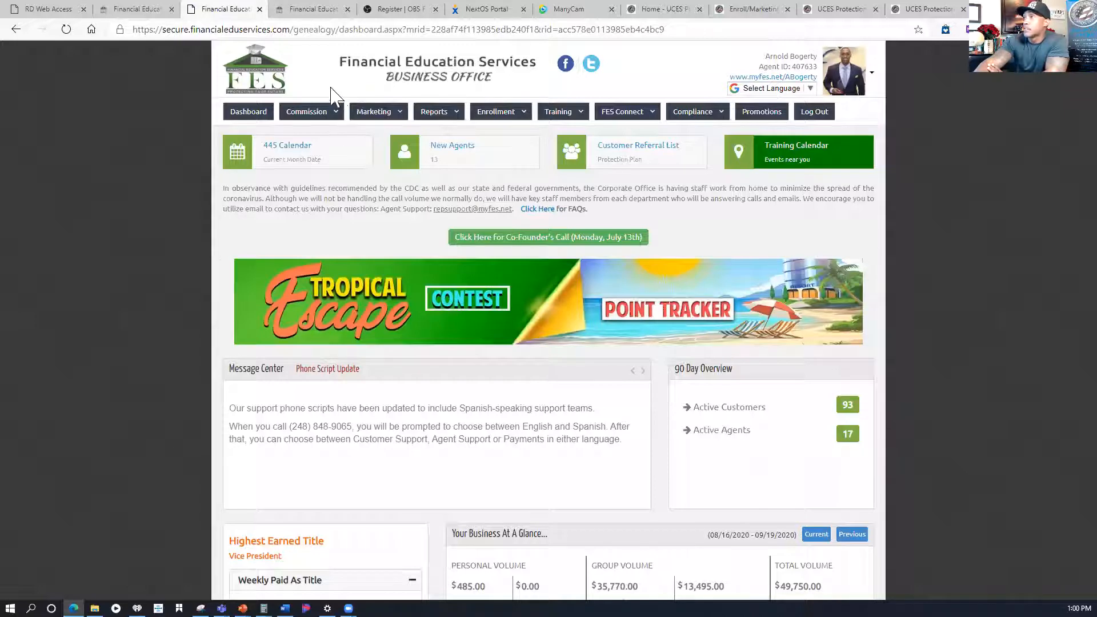
Step: Choose Agent Enrollment from the Enrollment menu to start the Independent Agent Agreement
{"action": "left_click", "coordinate": [496, 111]}
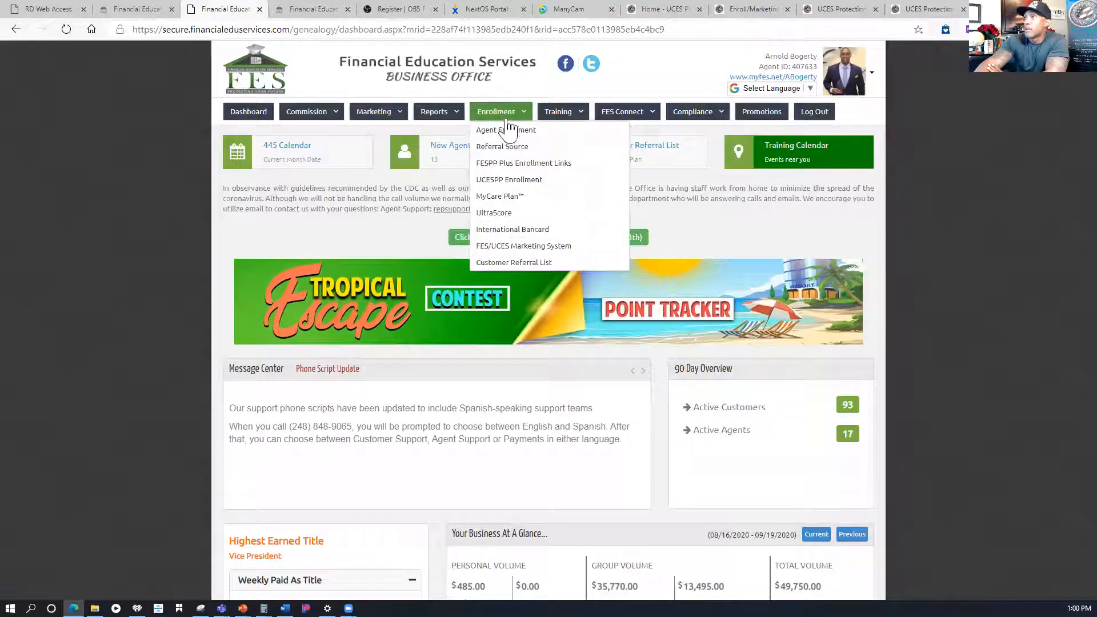
{"action": "left_click", "coordinate": [505, 130]}
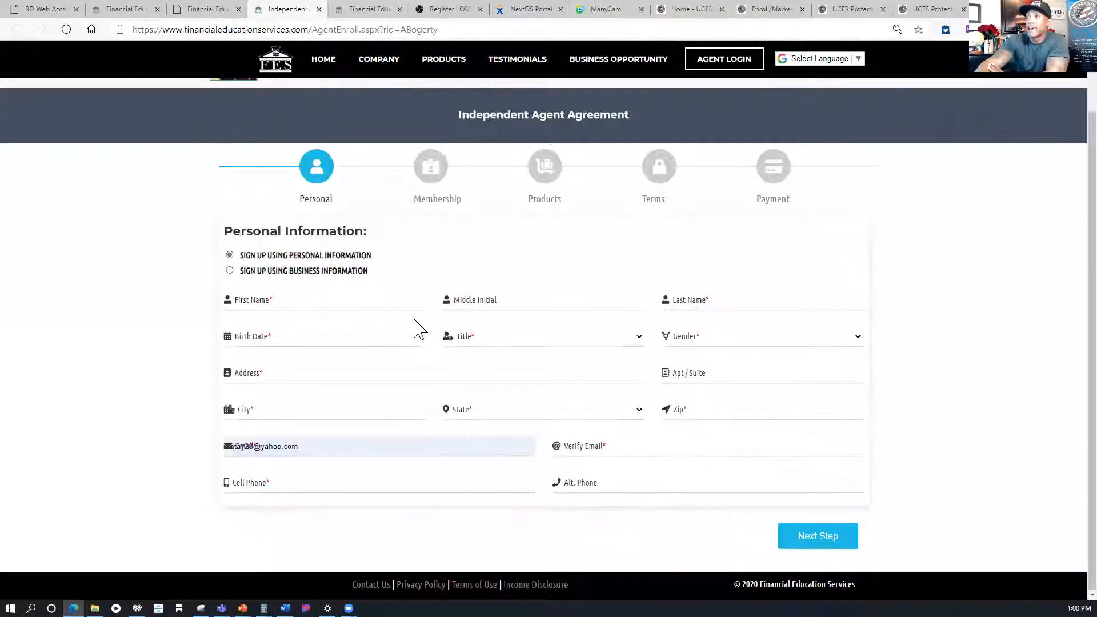